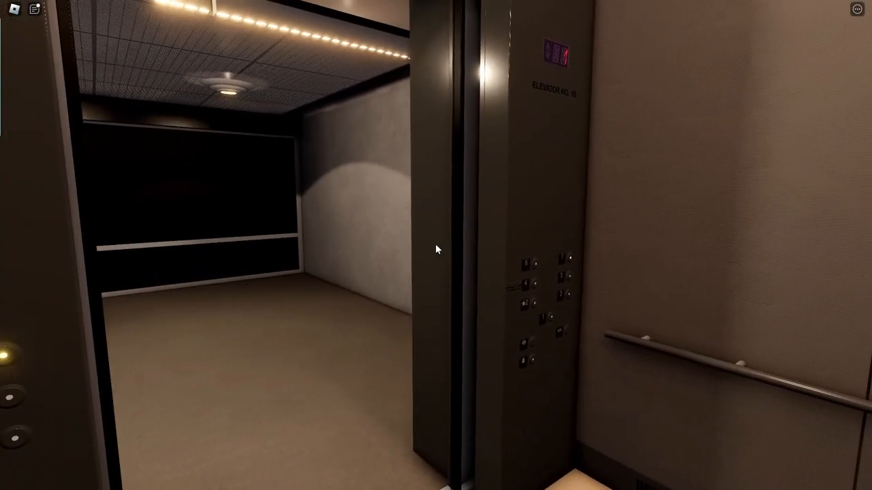
mouse_move(436, 249)
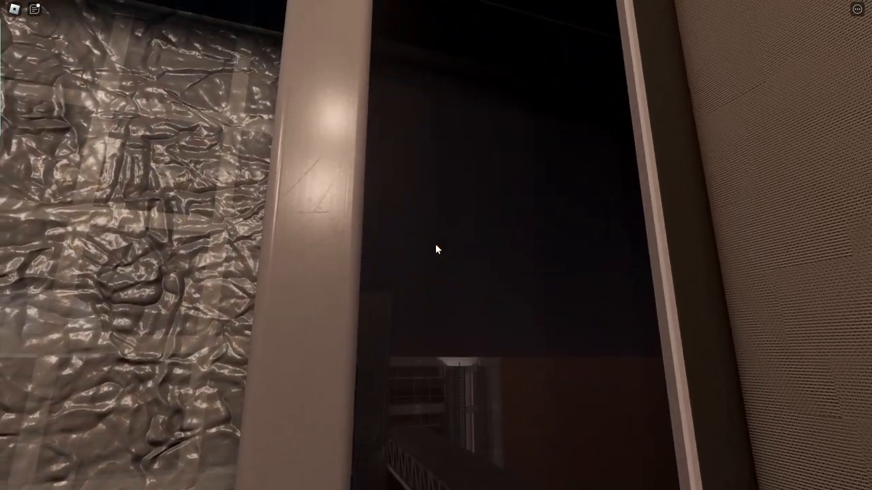
mouse_move(436, 250)
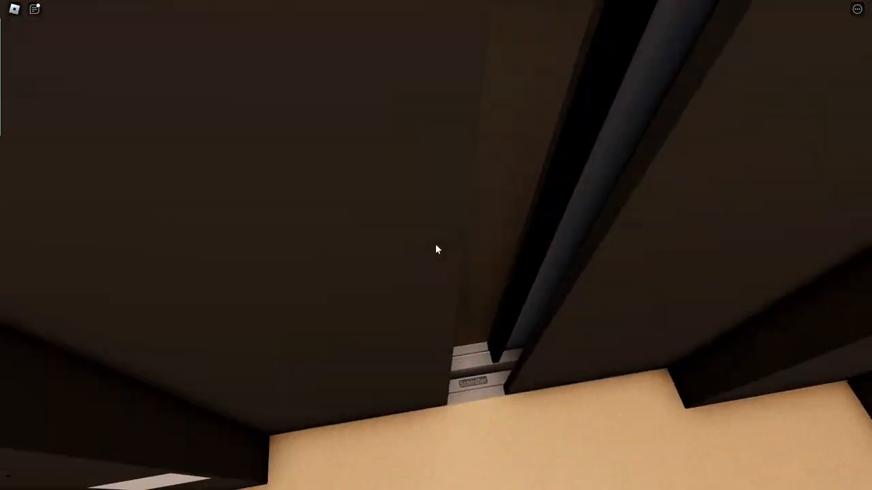
mouse_move(436, 249)
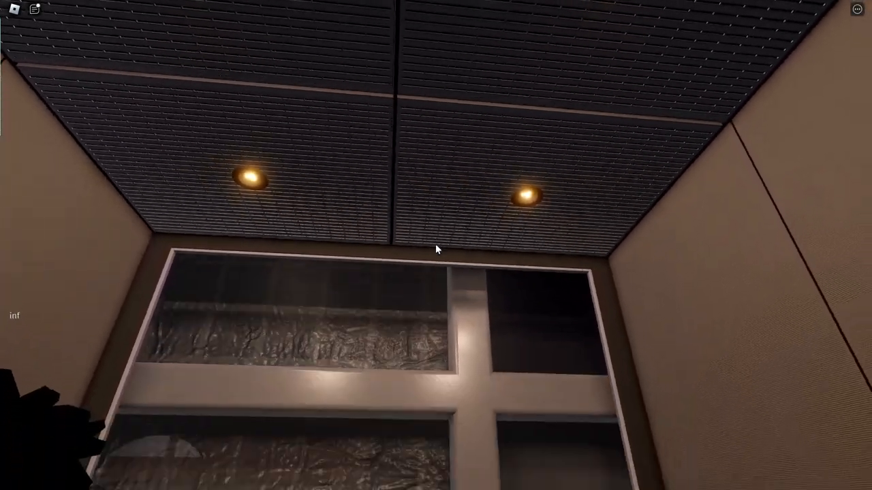
mouse_move(436, 249)
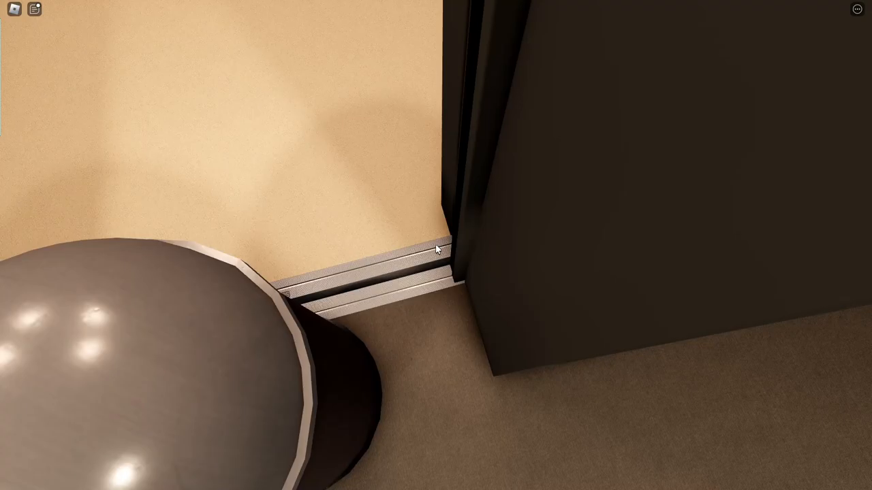
mouse_move(436, 245)
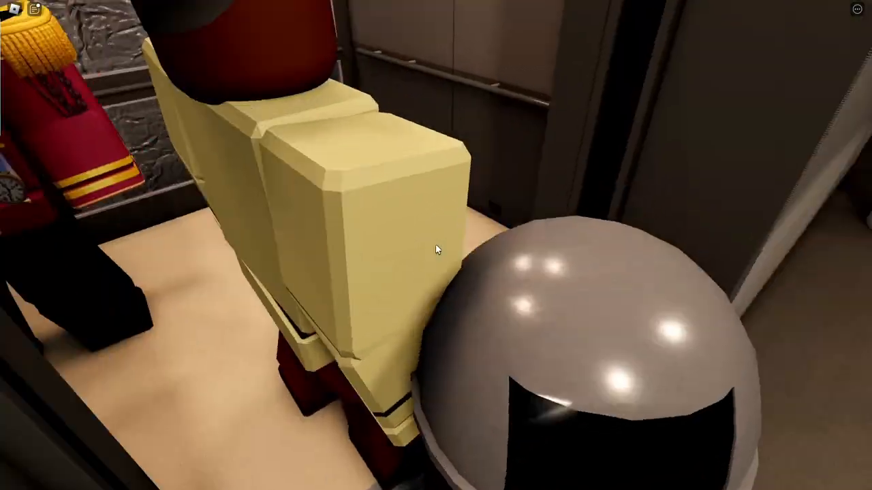
mouse_move(436, 249)
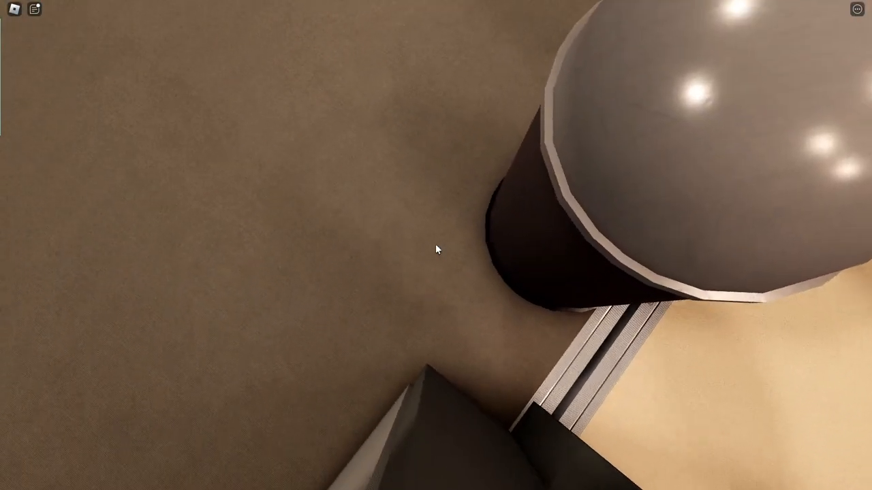
mouse_move(436, 250)
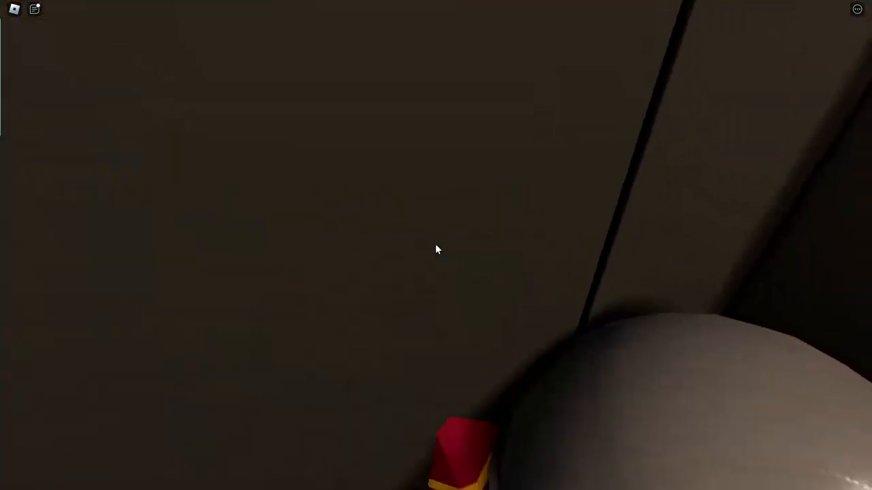
mouse_move(436, 249)
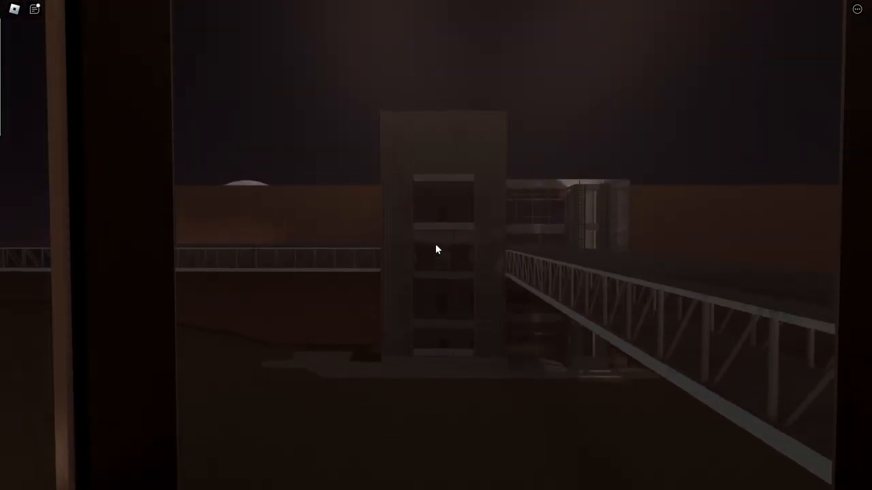
mouse_move(436, 248)
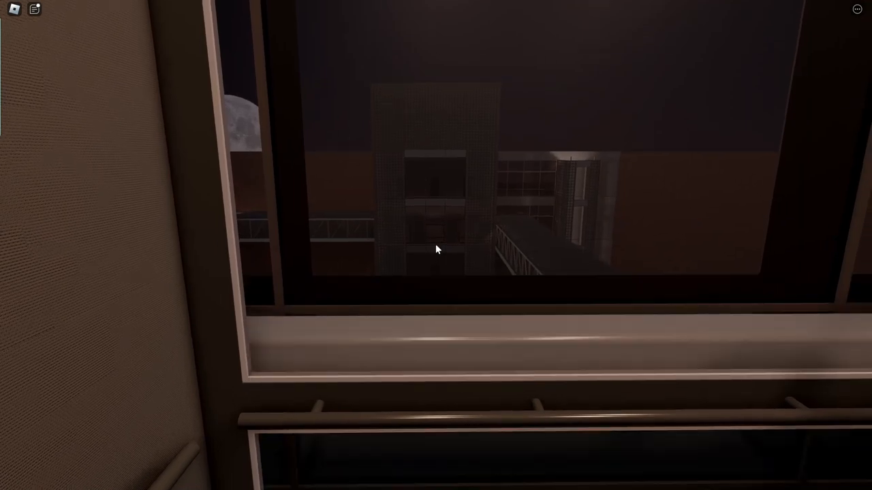
mouse_move(436, 249)
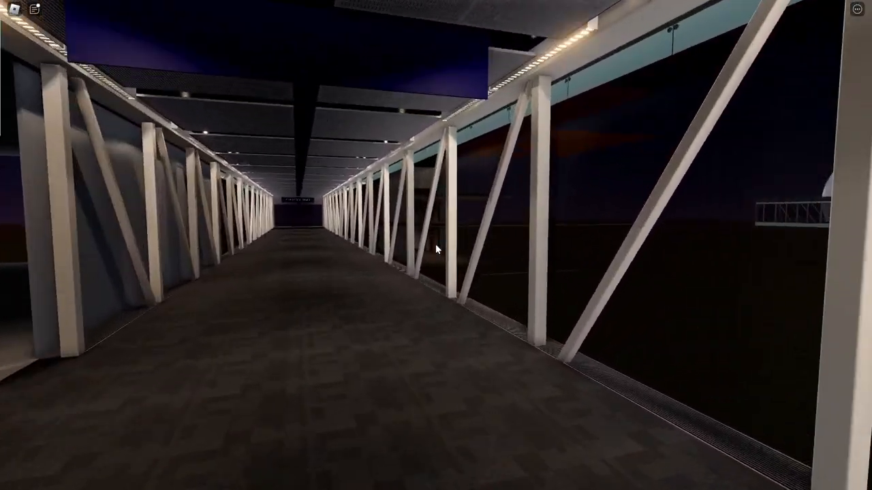
- Walk through the enclosed sky bridge corridor into Elevator No. 6's marble lobby
key(w)
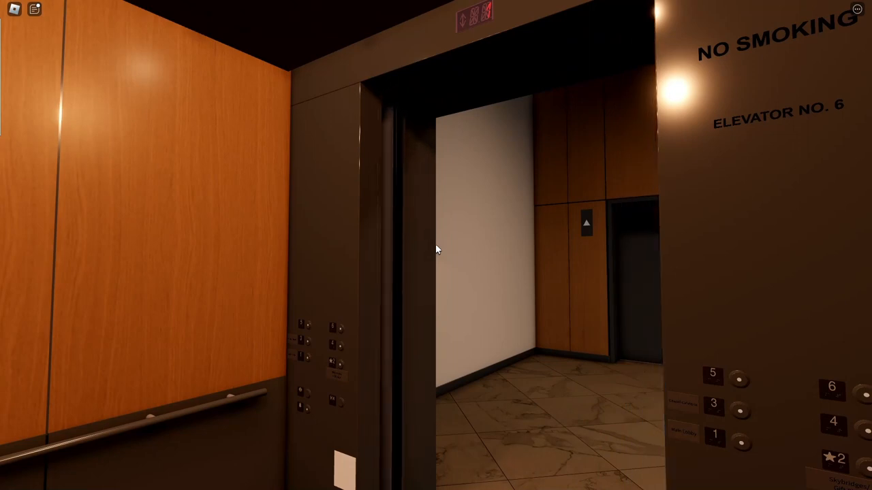
mouse_move(436, 245)
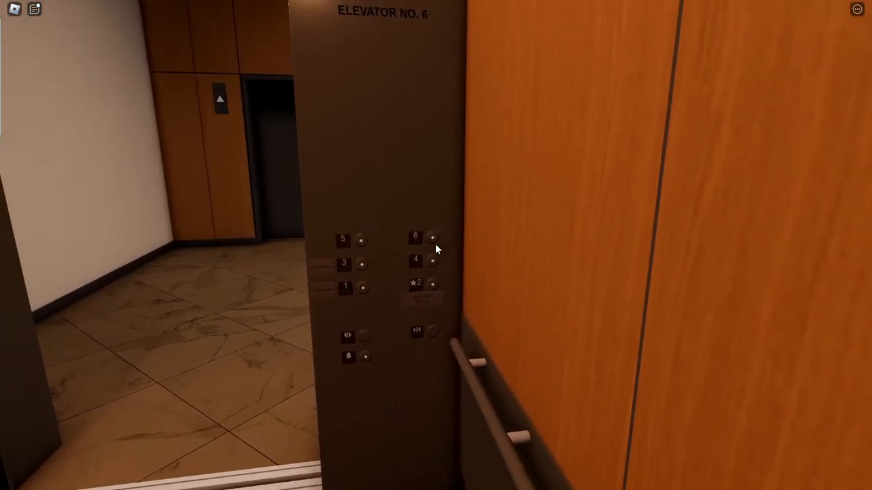
mouse_move(436, 245)
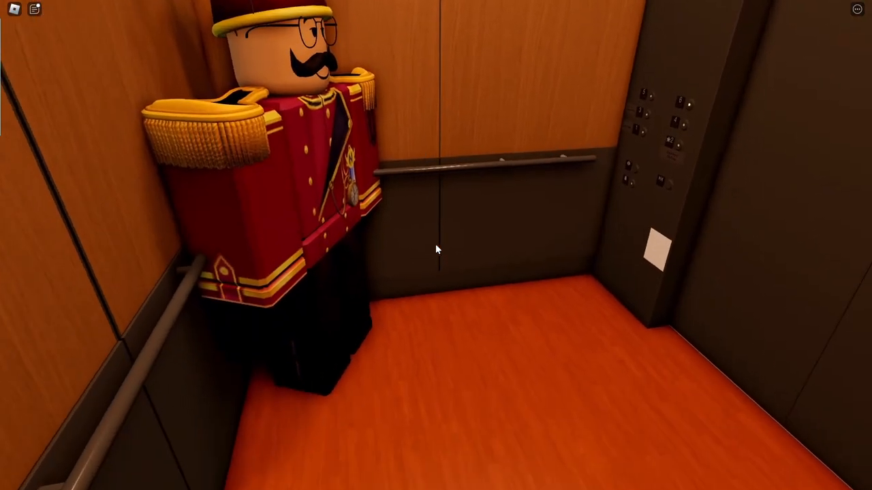
mouse_move(436, 249)
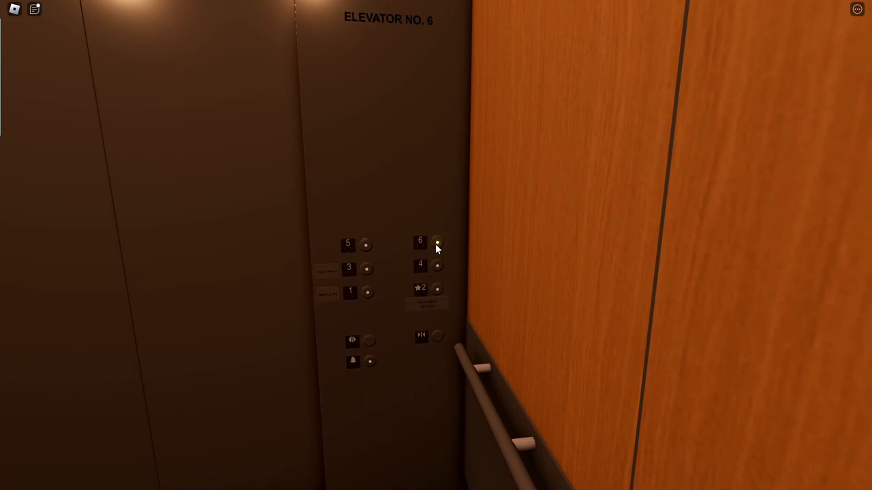
mouse_move(436, 249)
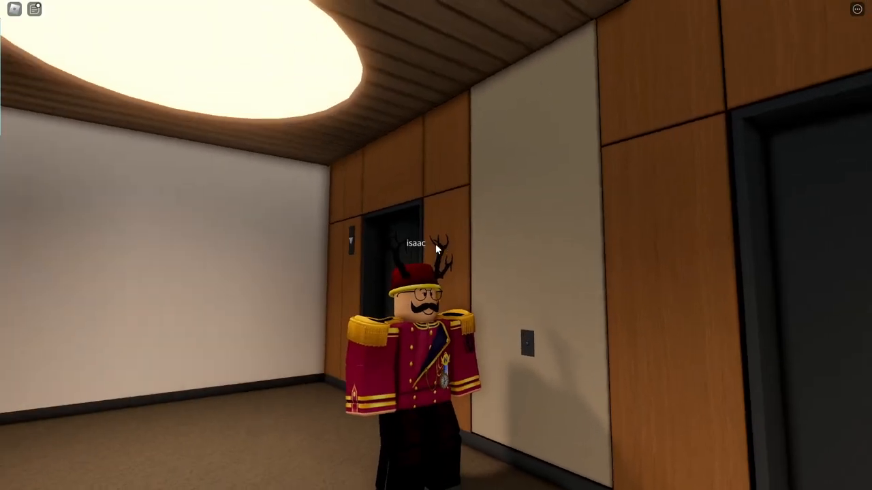
mouse_move(436, 245)
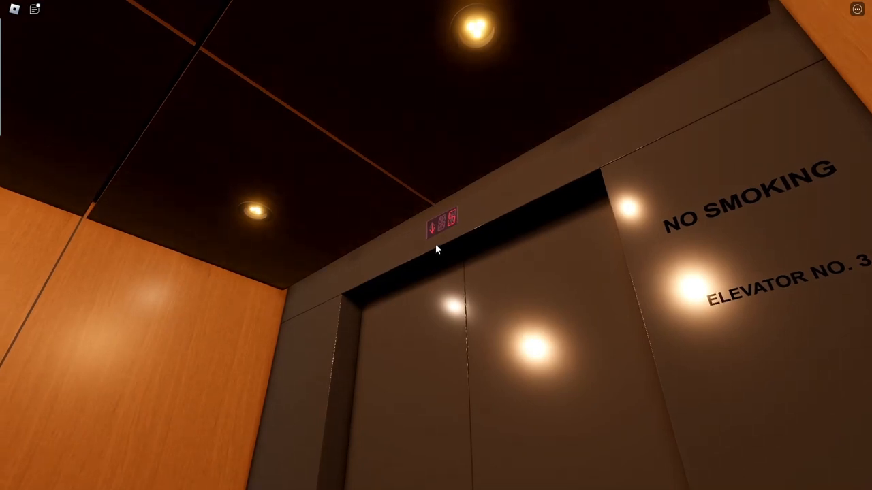
mouse_move(436, 248)
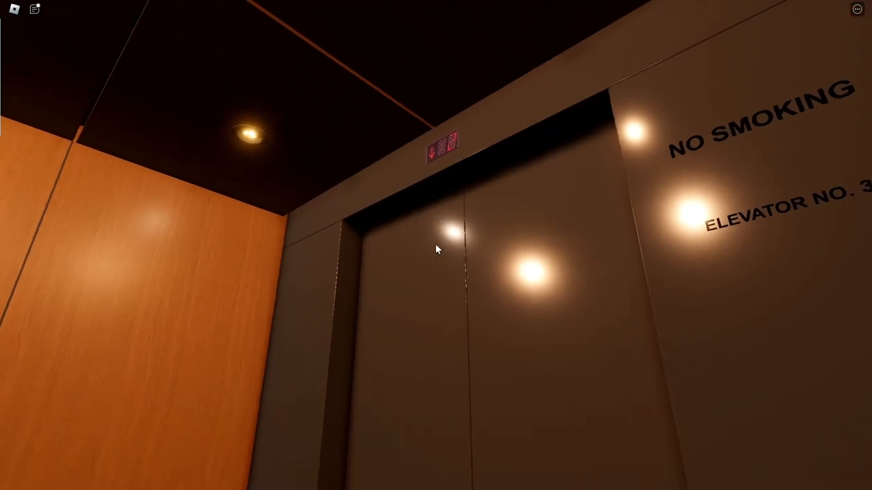
mouse_move(436, 249)
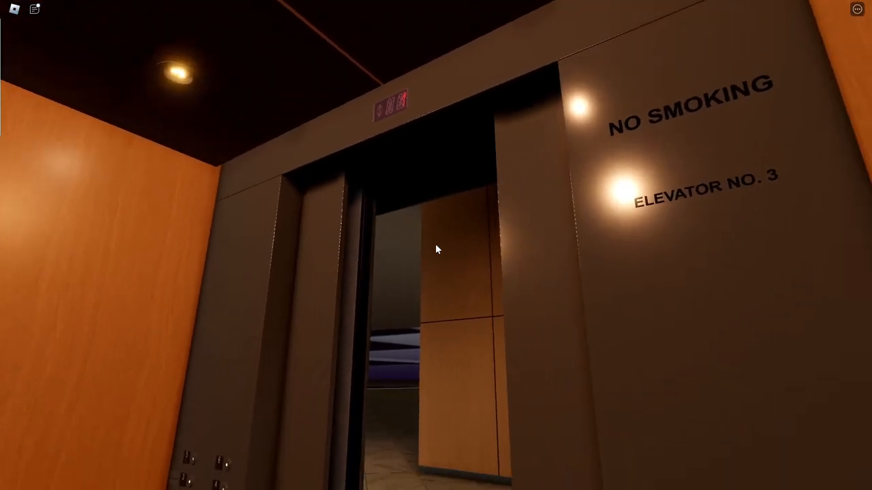
mouse_move(436, 249)
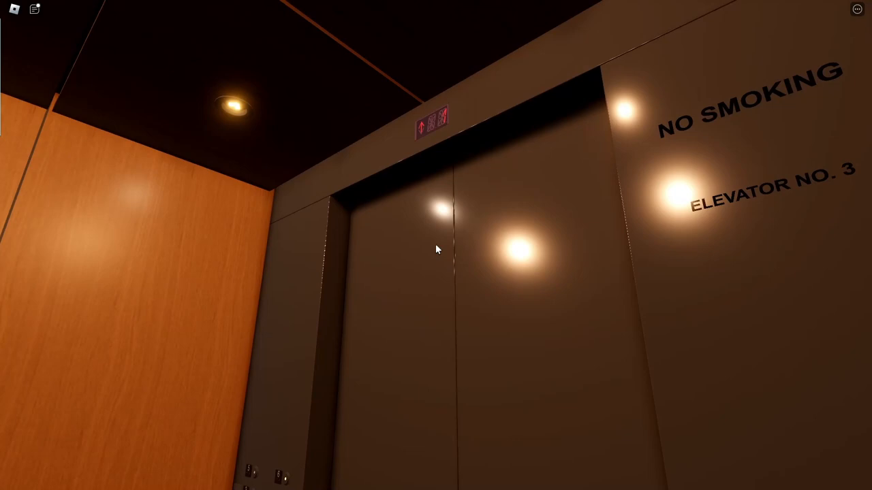
mouse_move(436, 249)
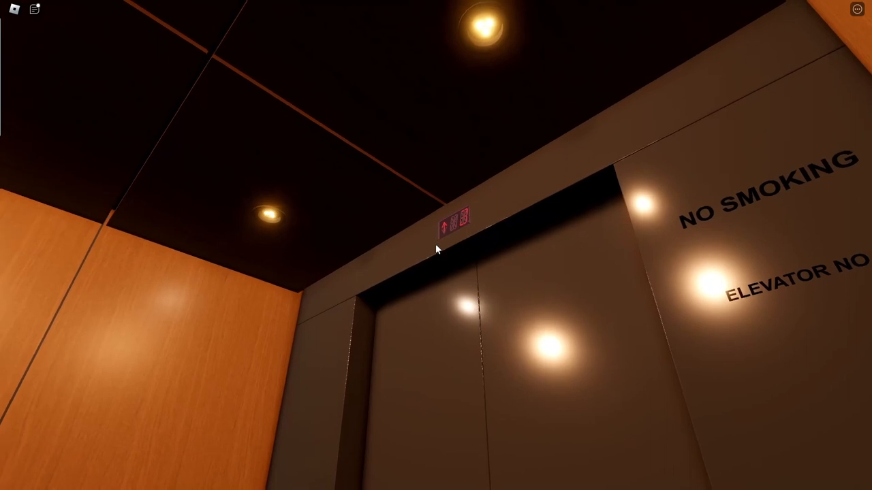
mouse_move(436, 248)
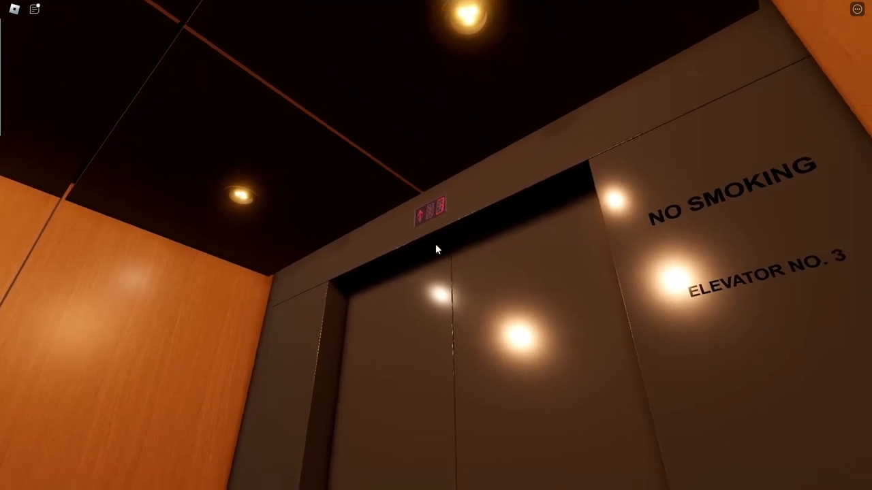
mouse_move(436, 249)
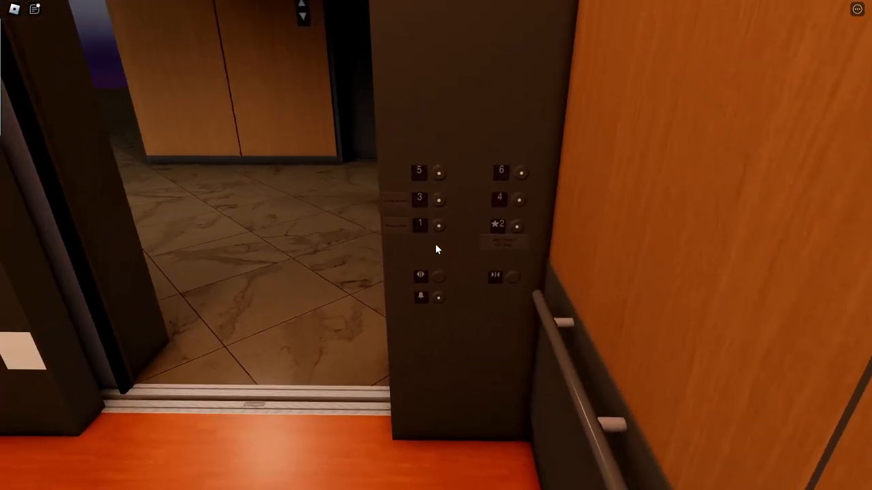
mouse_move(436, 245)
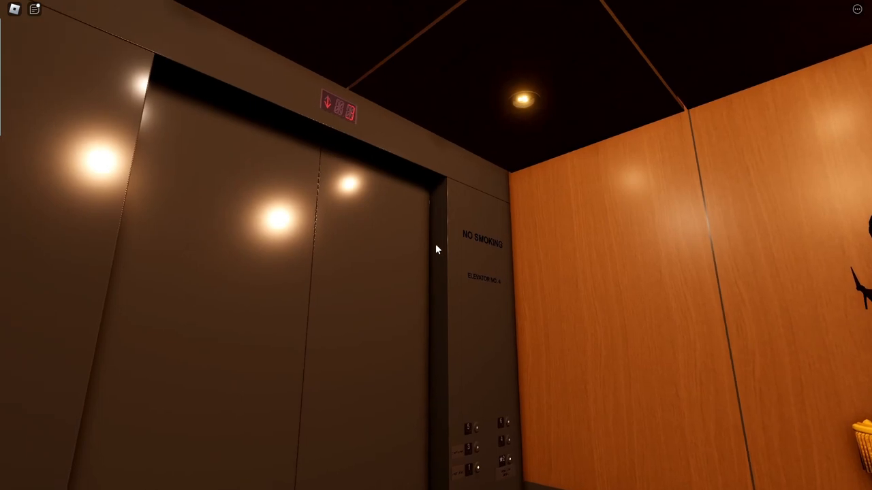
mouse_move(436, 249)
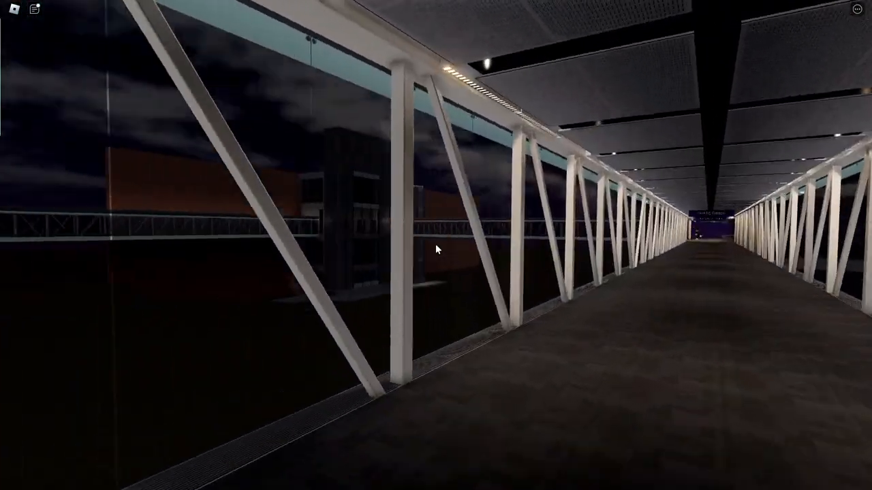
- Walk across the sky bridge toward the Parking Garage sign into the dim marble room
key(w)
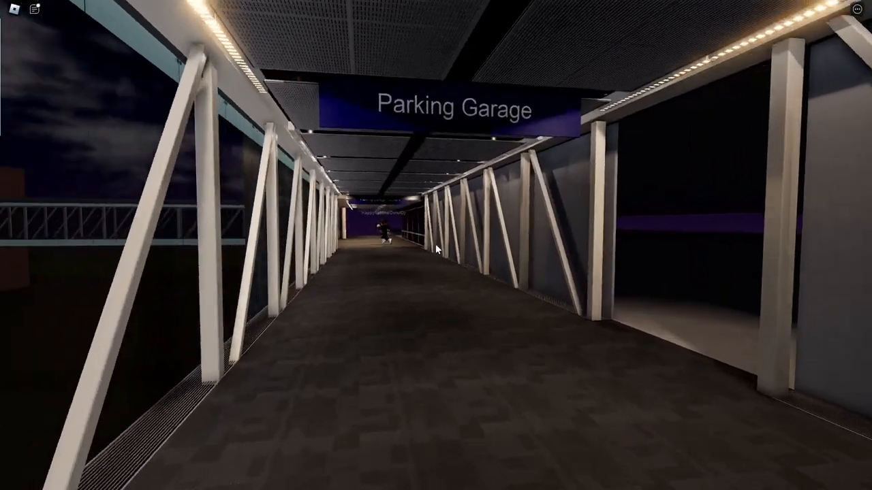
key(w)
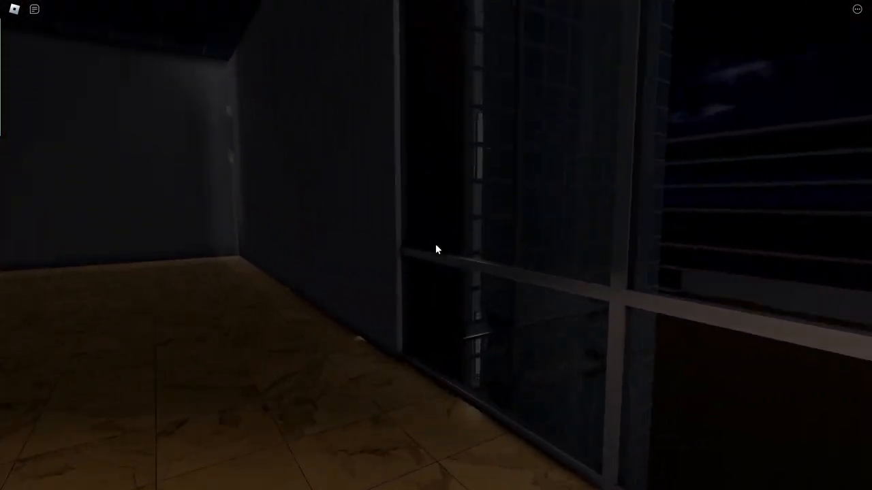
mouse_move(436, 248)
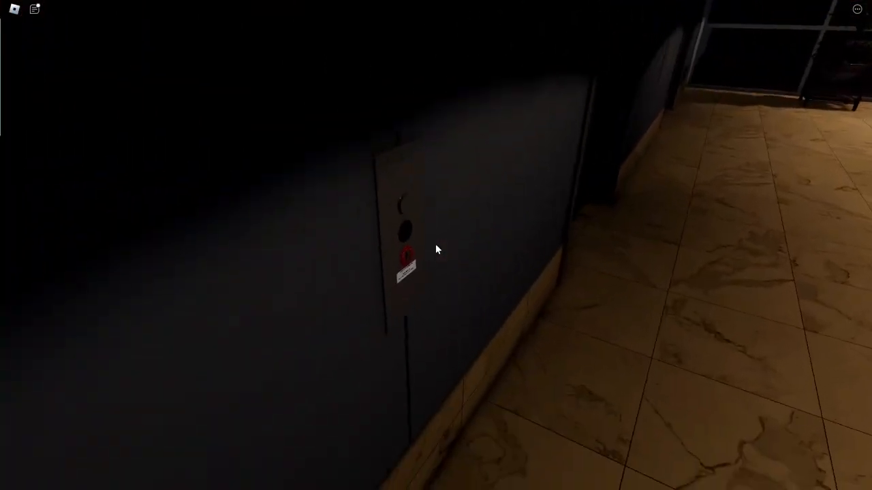
- Press the wall call button on the dark landing to summon the glass elevator
click(436, 247)
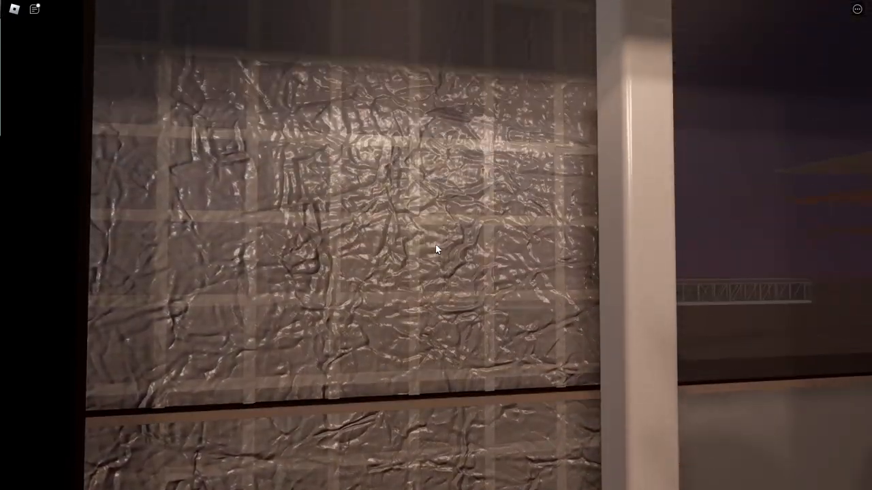
mouse_move(436, 250)
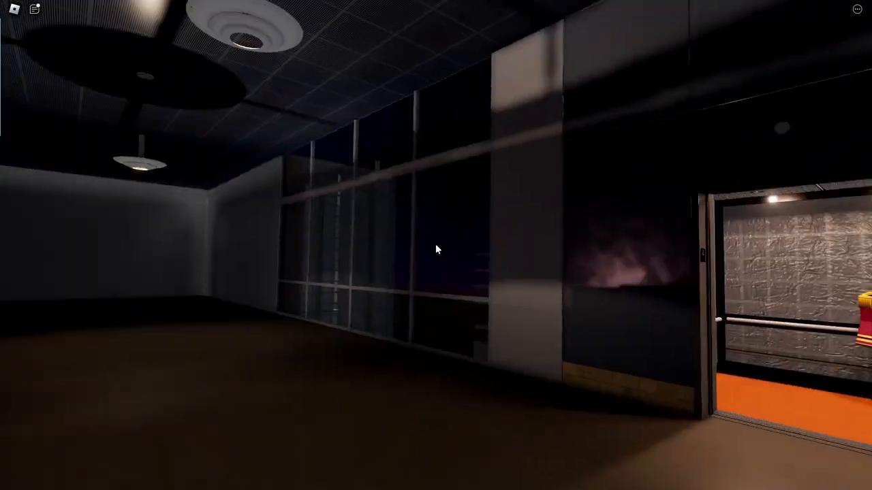
mouse_move(436, 249)
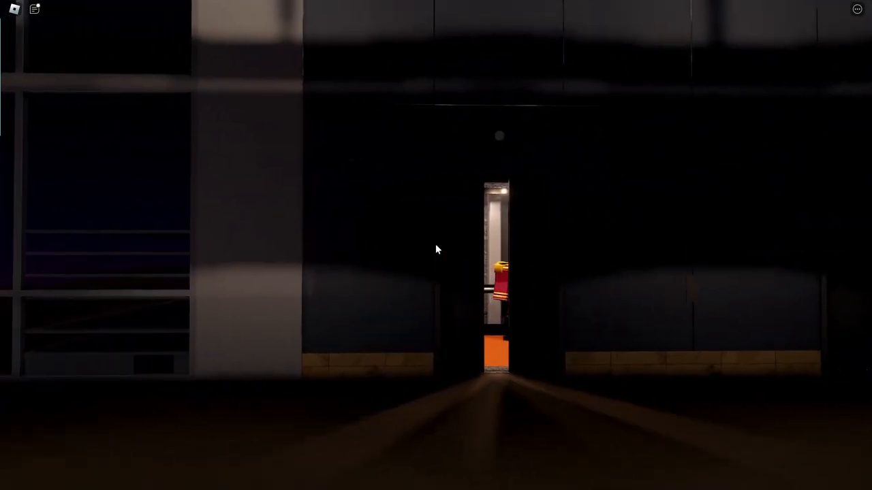
mouse_move(435, 248)
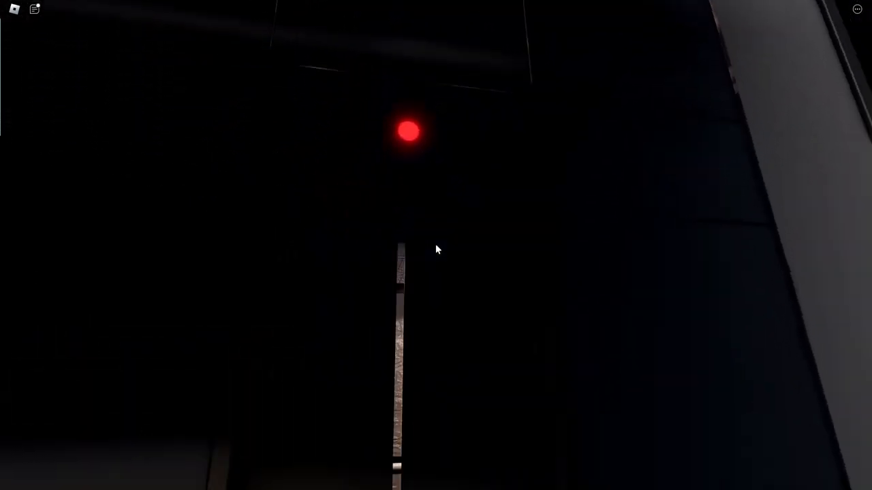
mouse_move(436, 249)
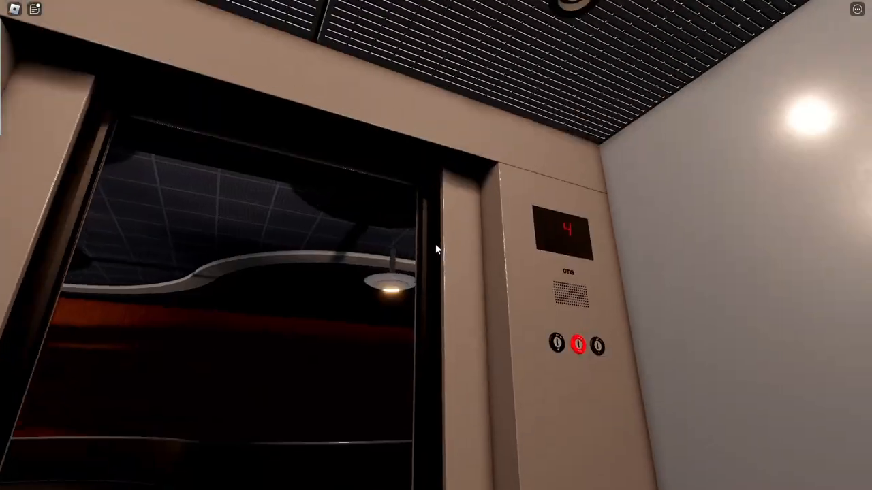
mouse_move(436, 249)
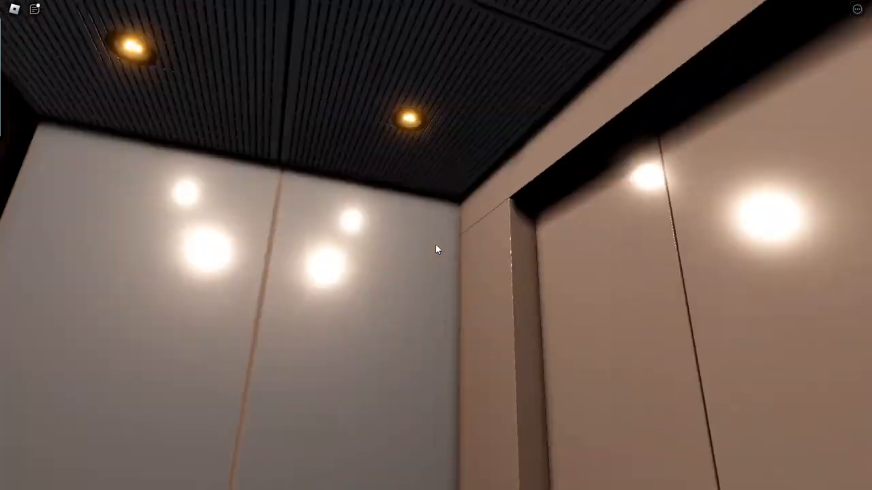
- Look down at the orange floor of the Otis elevator car as its doors close
drag(436, 137, 436, 340)
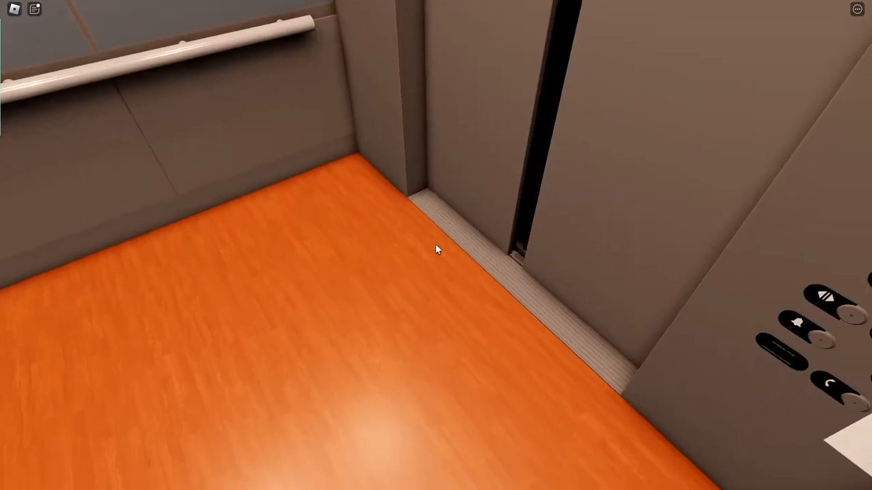